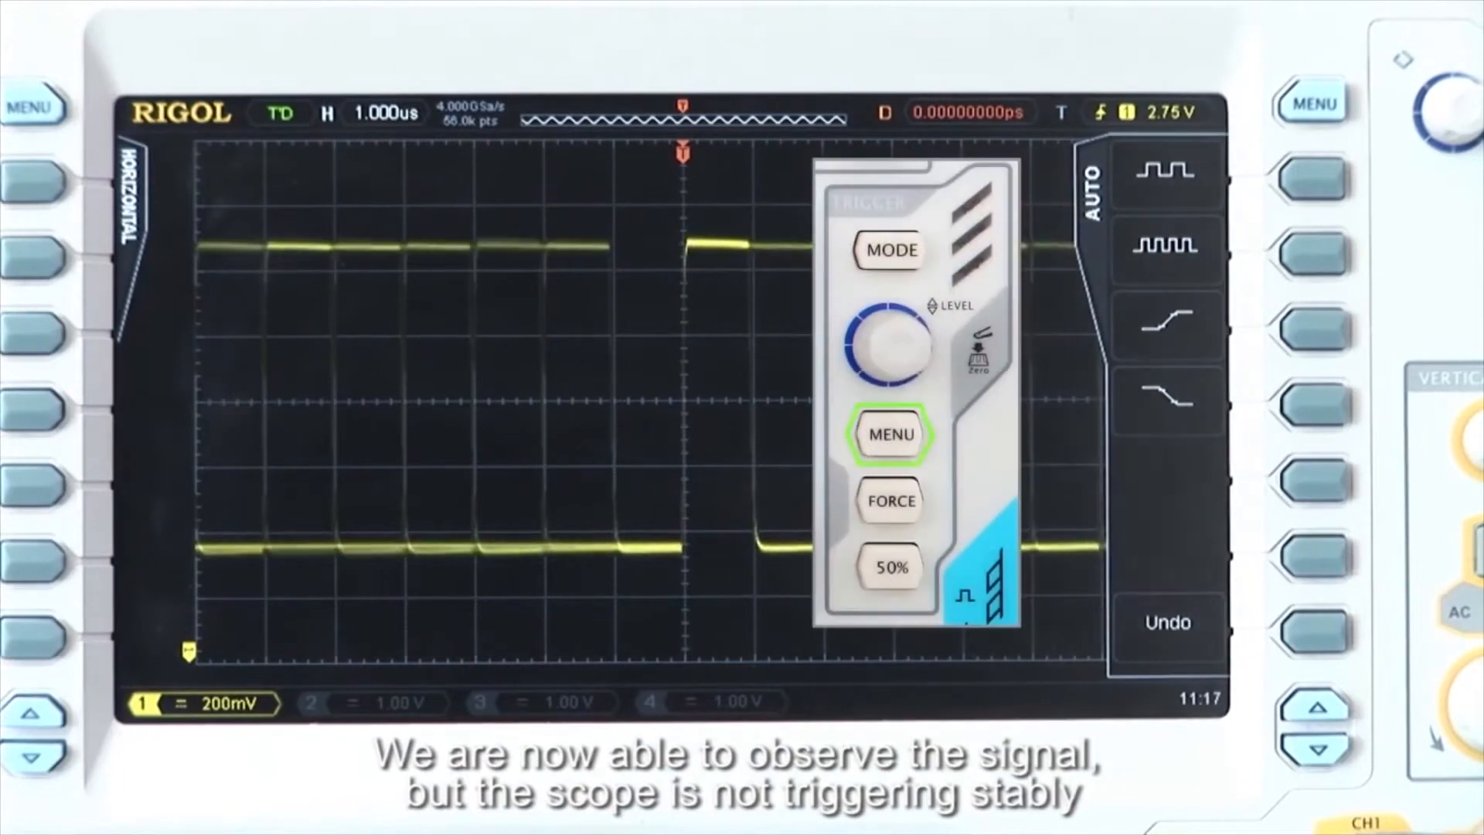
- Bring up the trigger menu (MENU key) for the unstable CH1 signal, showing edge trigger
left_click(892, 435)
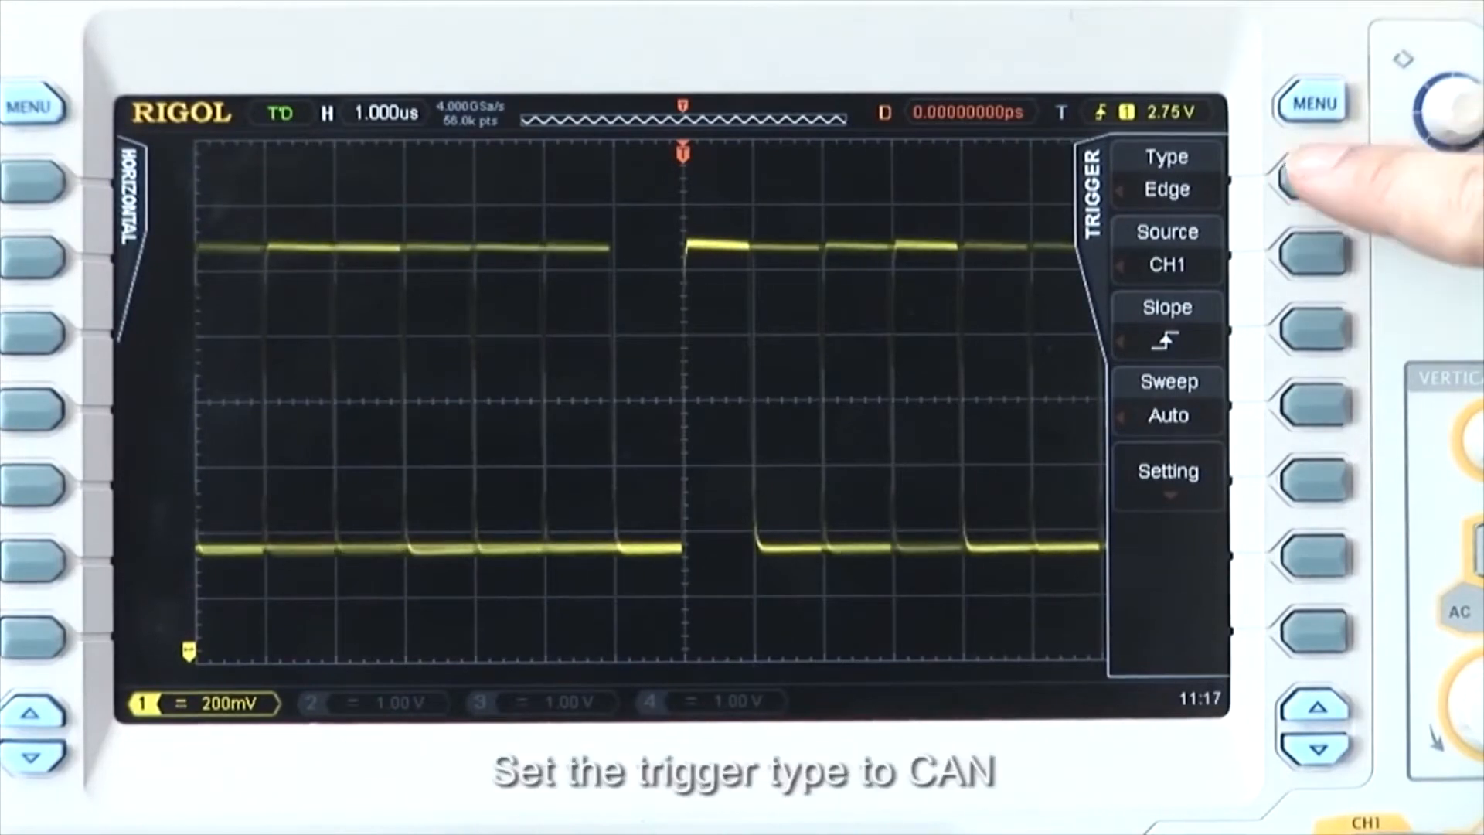
- Set CAN trigger on CH1 with CAN_H signal, then move to the CH1 bus decoding settings
left_click(1303, 174)
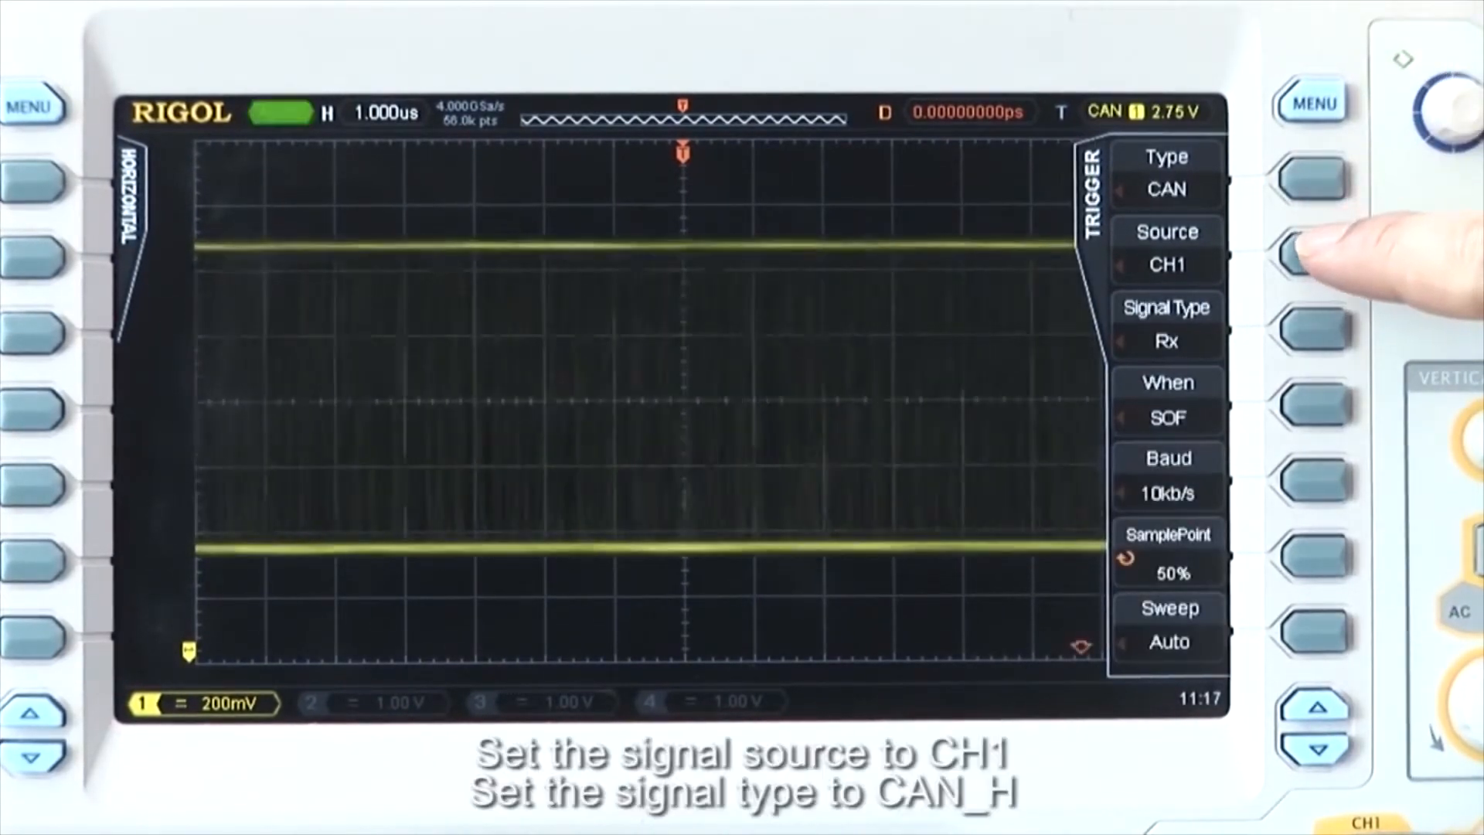
left_click(1314, 332)
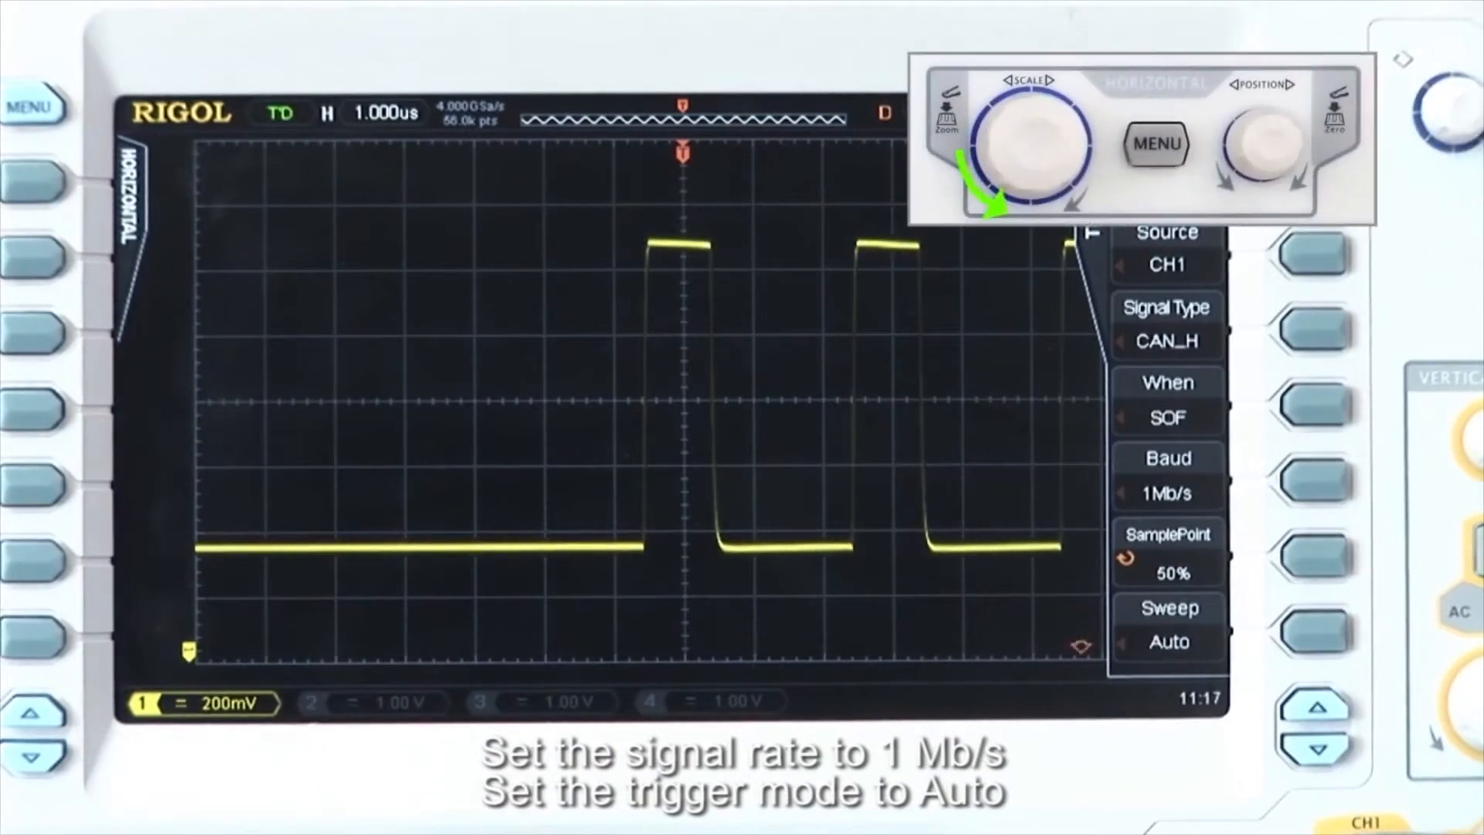
left_click(1030, 142)
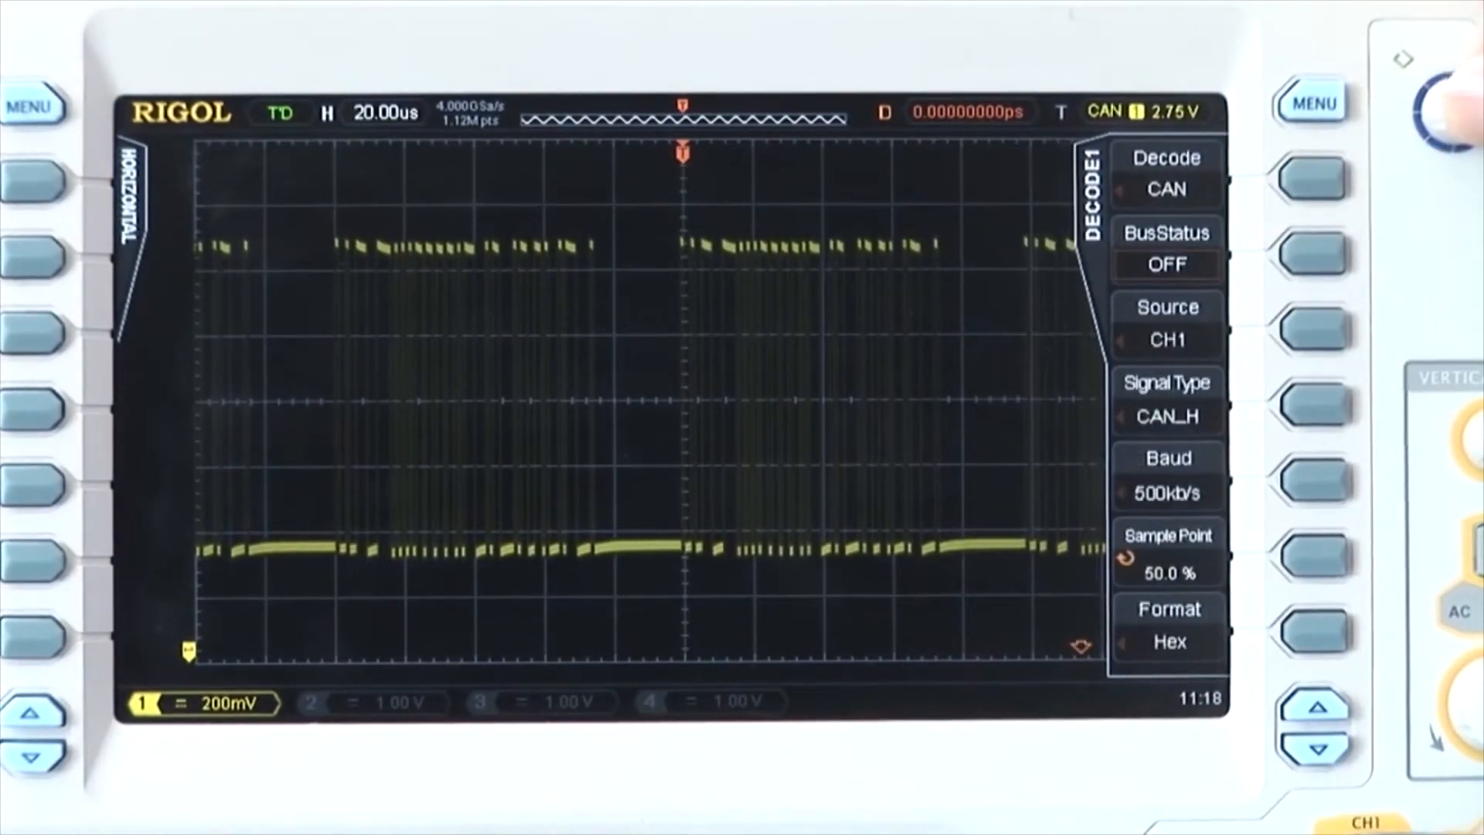
left_click(1314, 249)
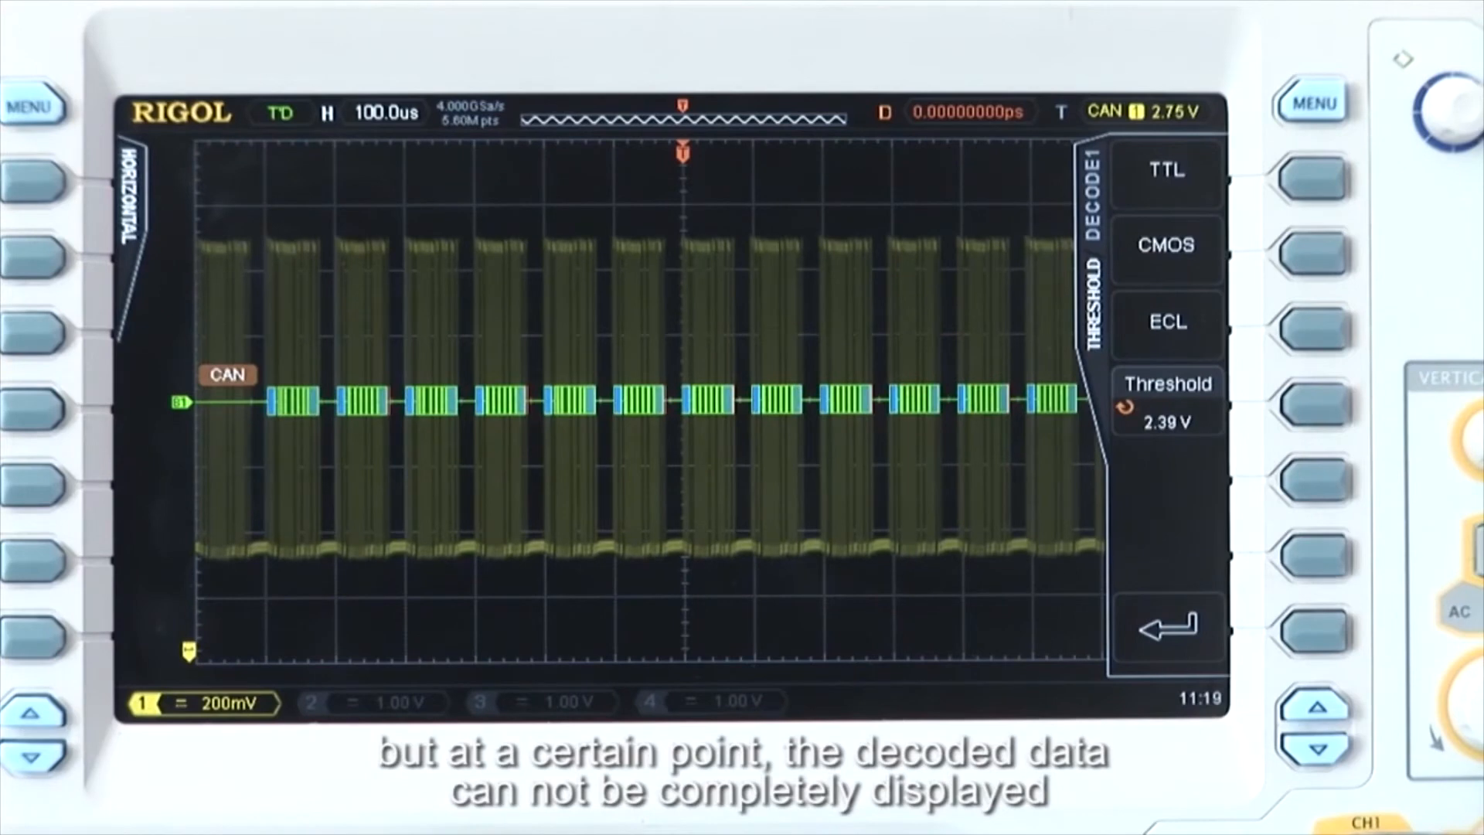
- Show the event table options for the Decode1 CAN decoder
left_click(1309, 326)
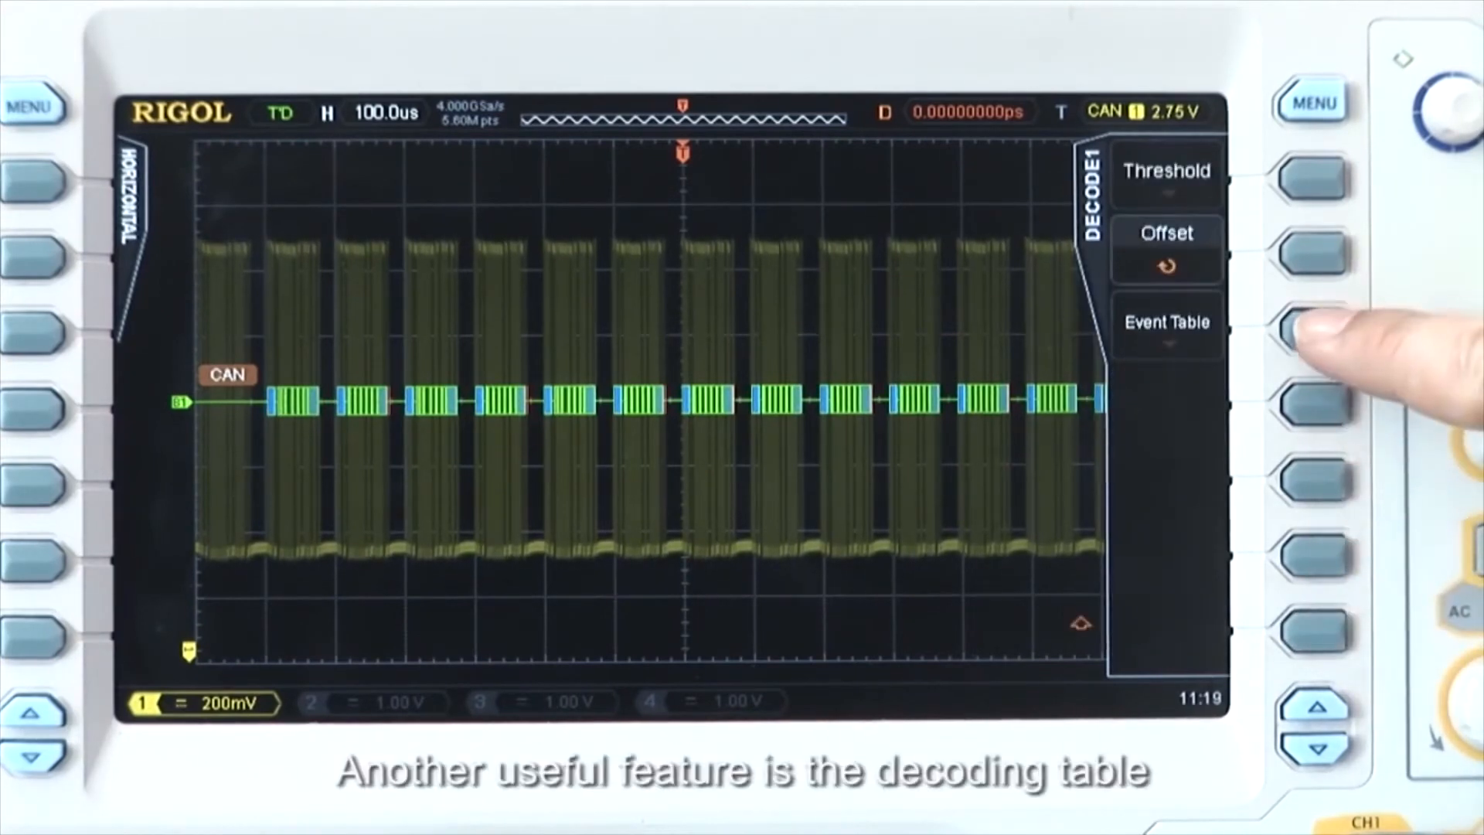